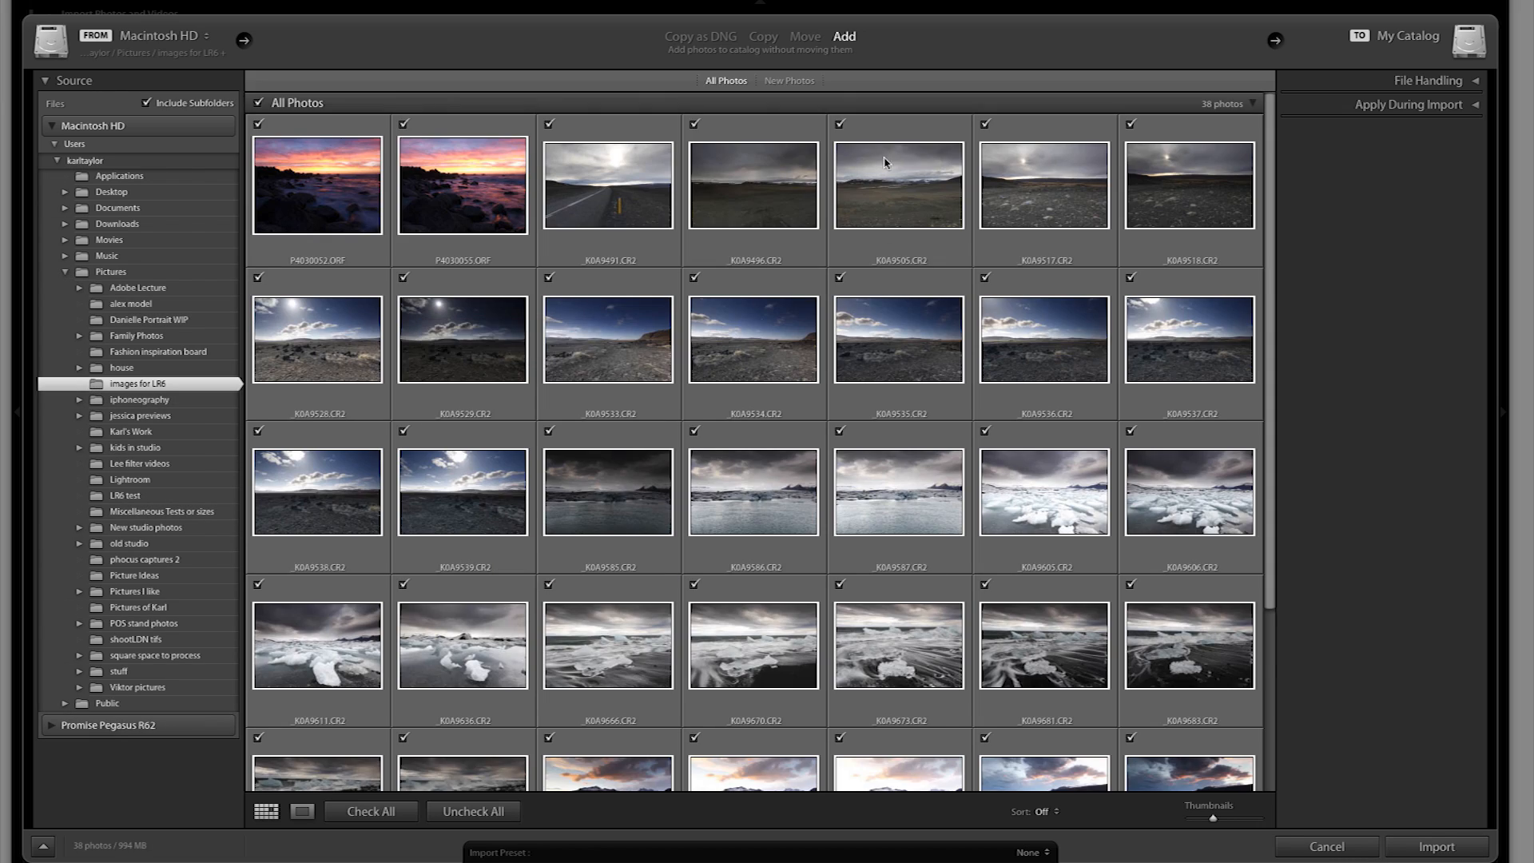
scroll("down", 3)
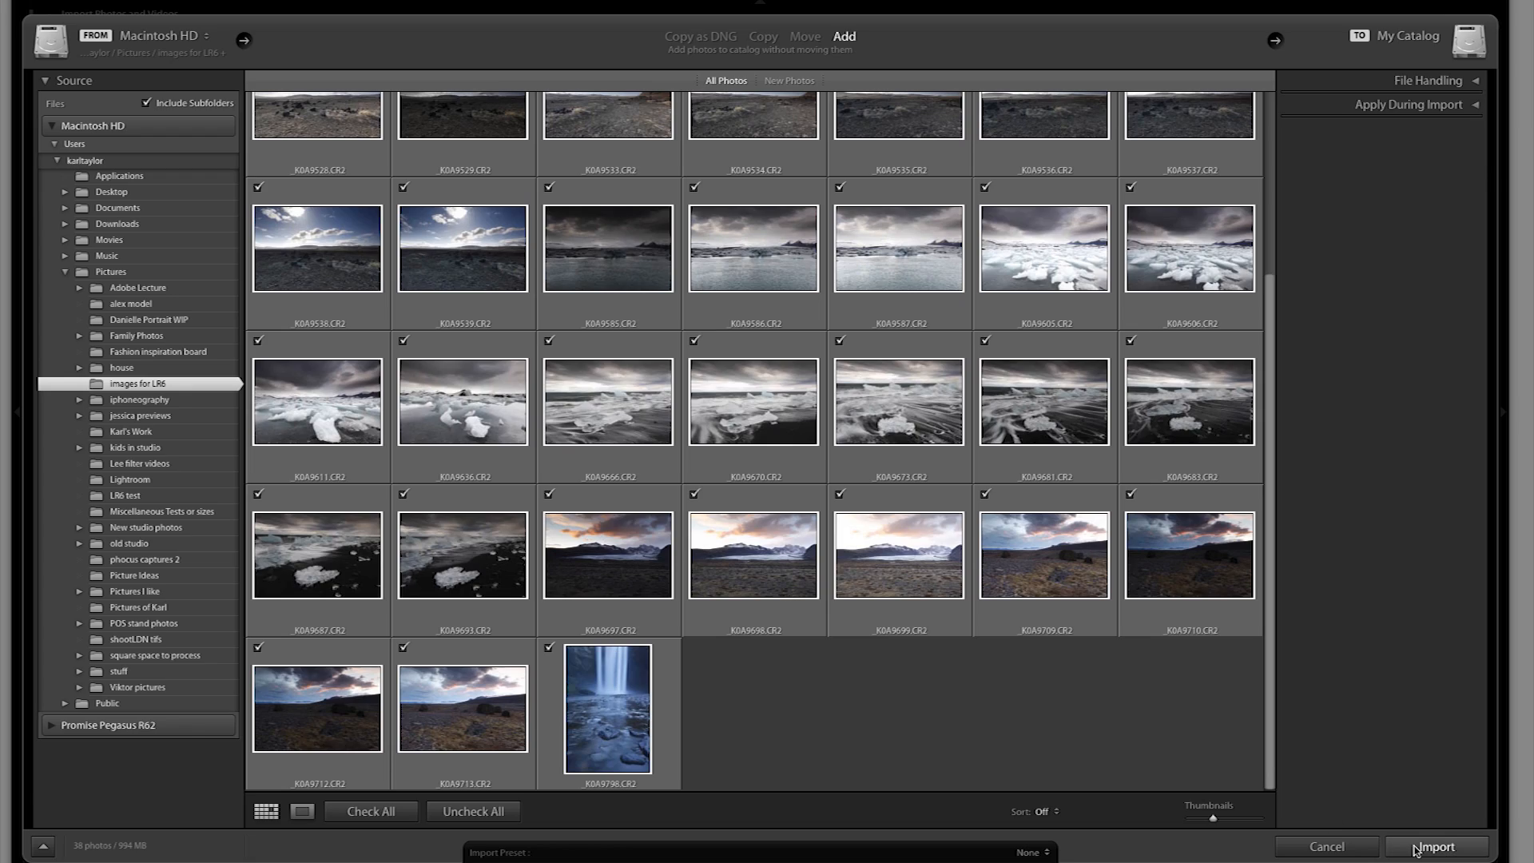